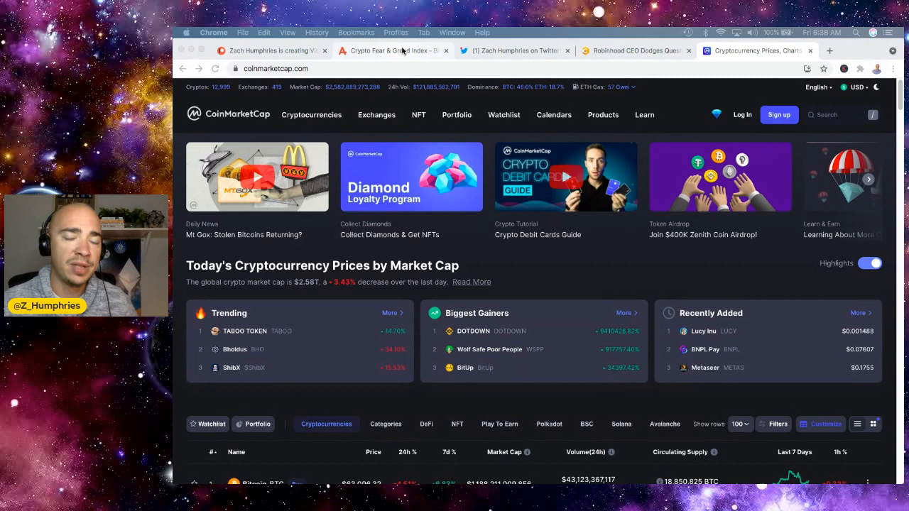
# Step: Show the Crypto Fear & Greed Index gauge reading 75 (Greed) with its Historical Values panel
pyautogui.click(393, 51)
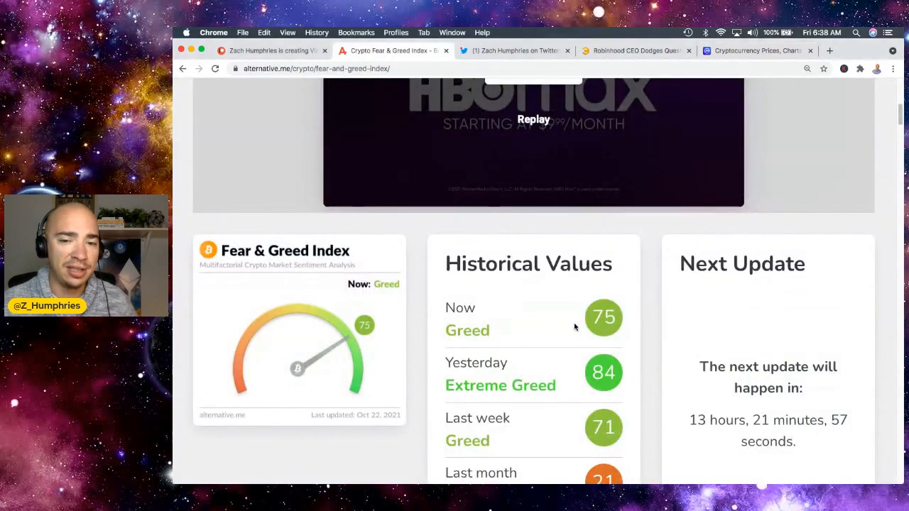
pyautogui.scroll(-3)
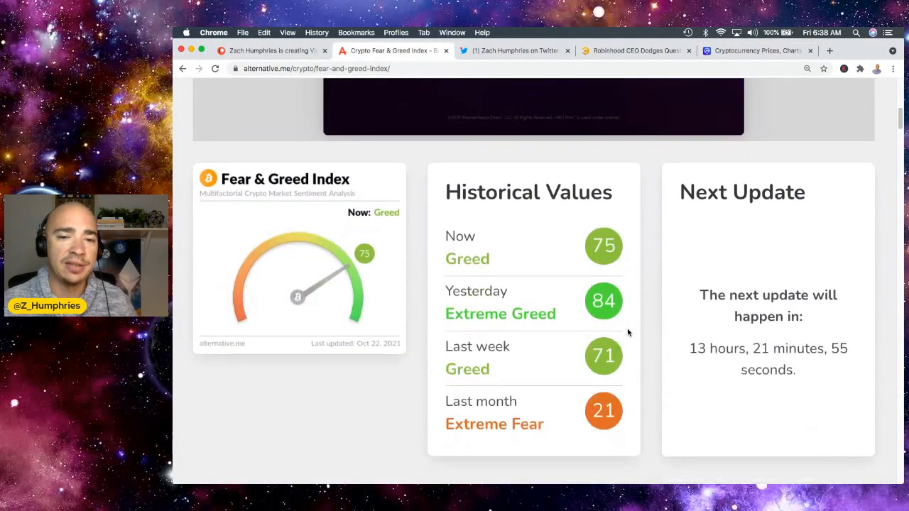
pyautogui.scroll(-3)
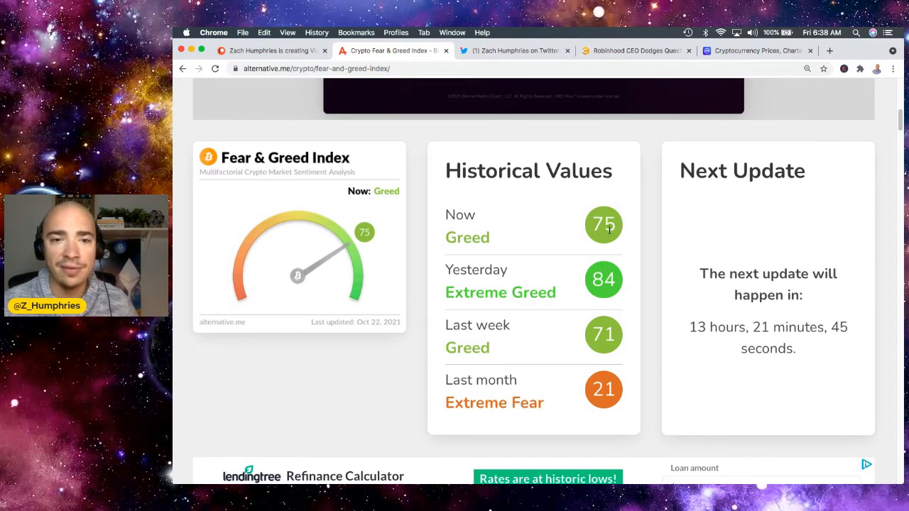
pyautogui.moveTo(622, 224)
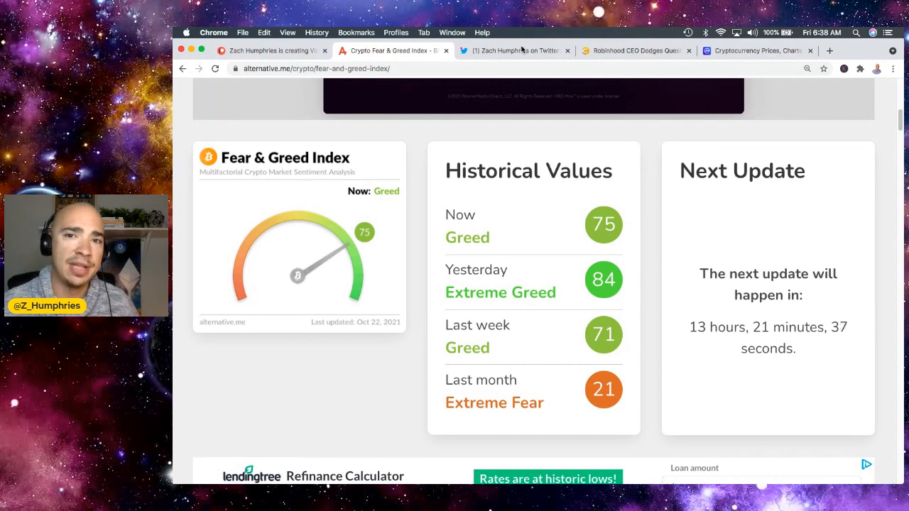
# Step: Show the Robinhood CEO Shiba Inu article body near its 'Safety first' heading
pyautogui.click(632, 51)
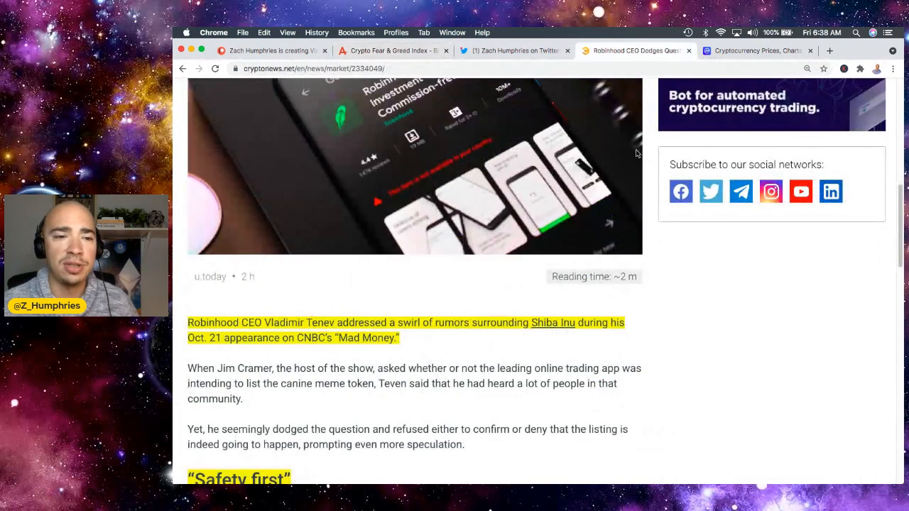
pyautogui.scroll(-3)
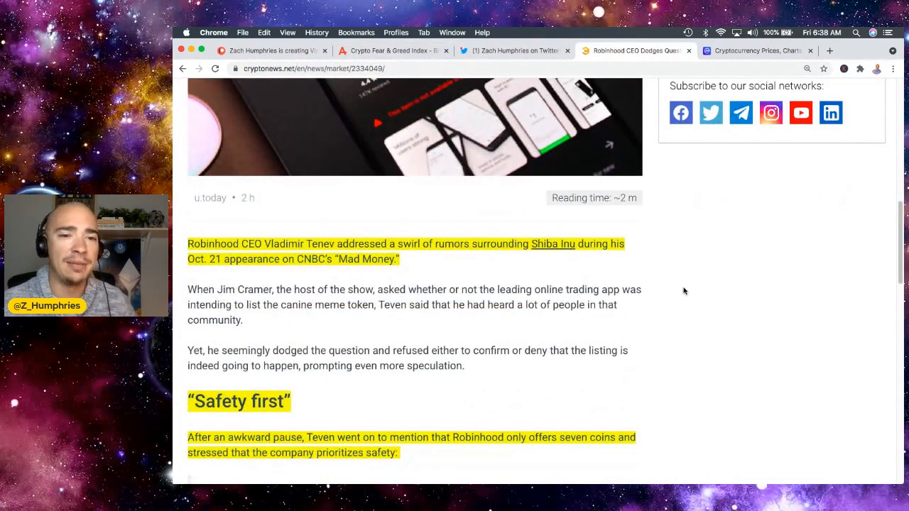
pyautogui.scroll(-3)
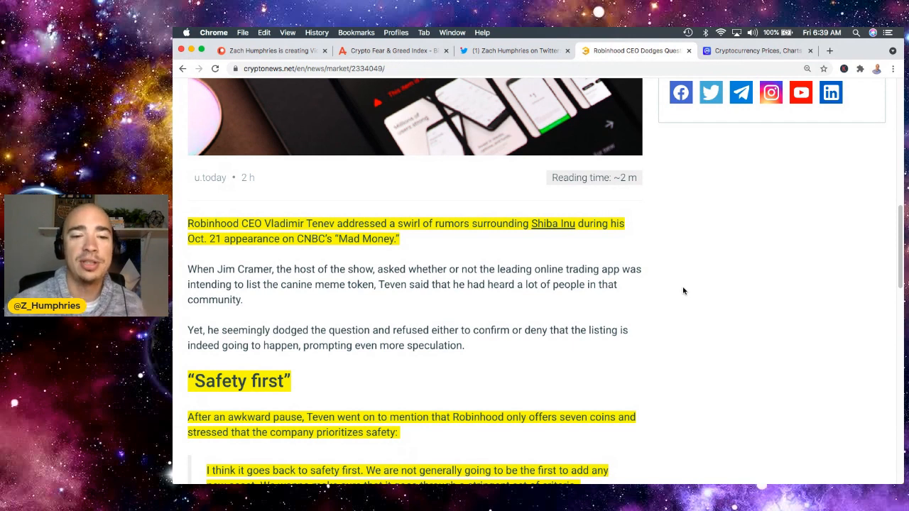
# Step: Highlight the 'refused either to confirm or deny' sentence, then reach the 285,000-signature petition section
pyautogui.click(400, 329)
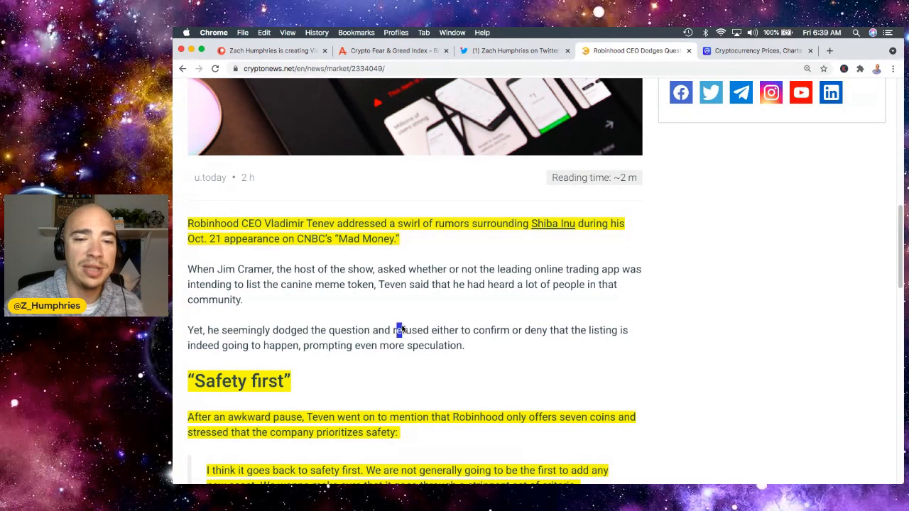
pyautogui.moveTo(397, 330); pyautogui.dragTo(547, 330)
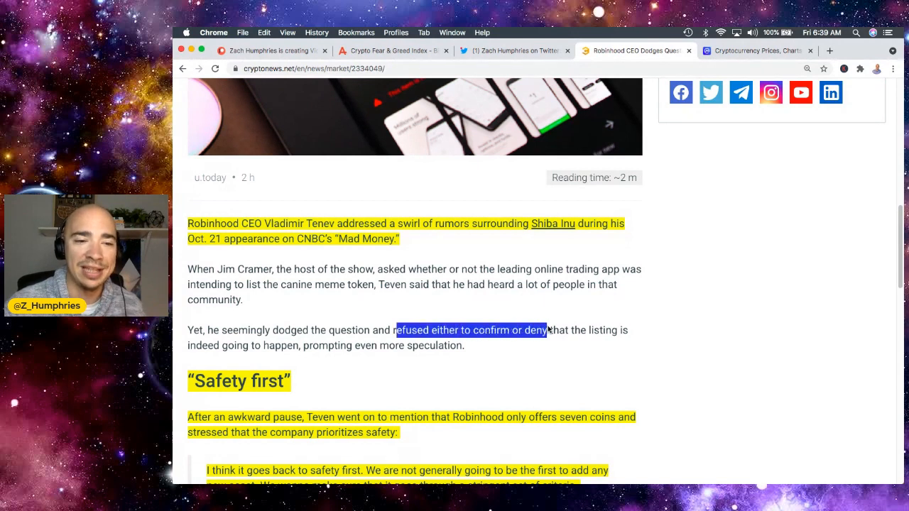
pyautogui.moveTo(547, 330); pyautogui.dragTo(466, 347)
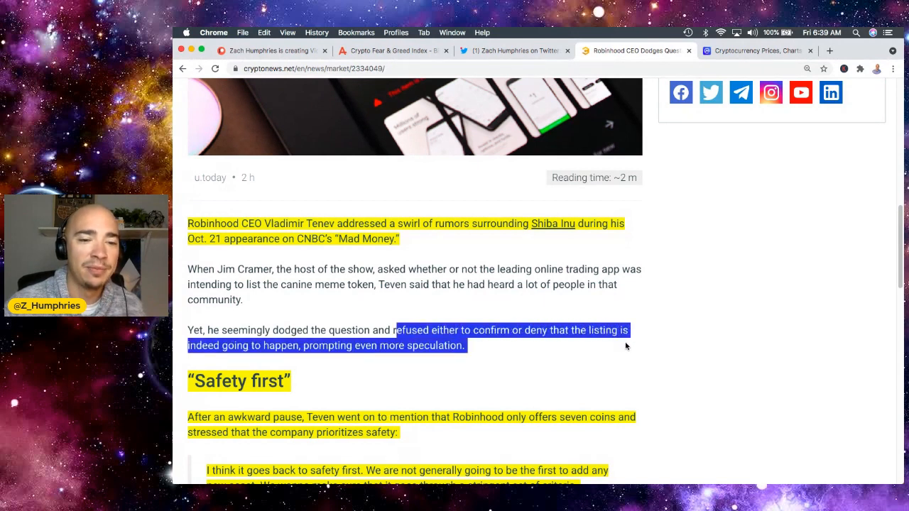
pyautogui.scroll(-3)
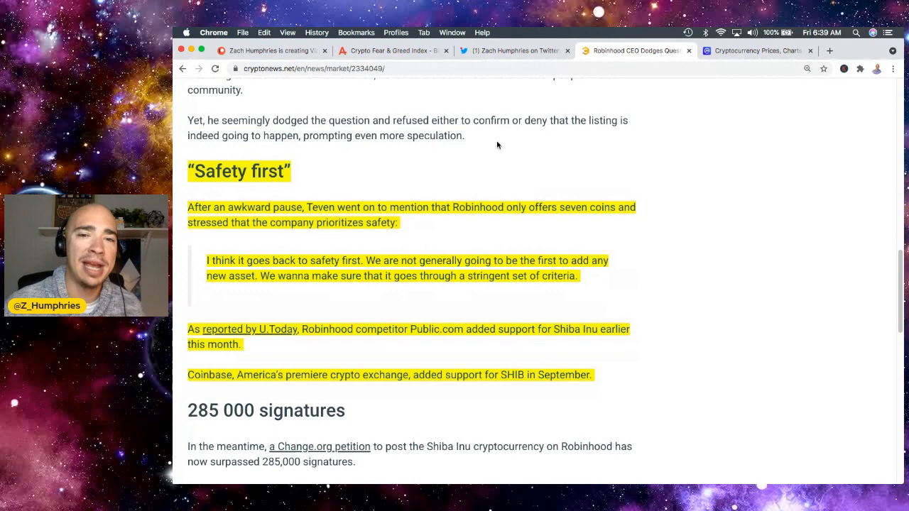
pyautogui.moveTo(466, 125)
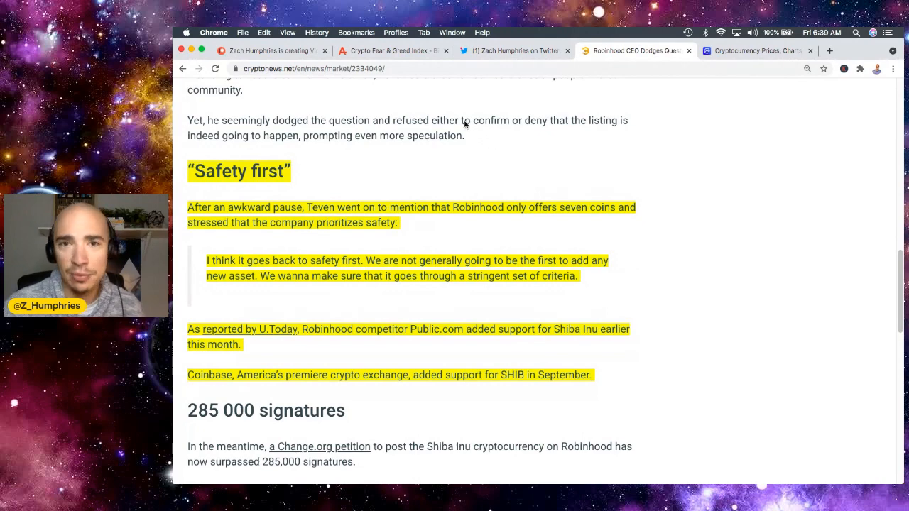
pyautogui.moveTo(497, 465)
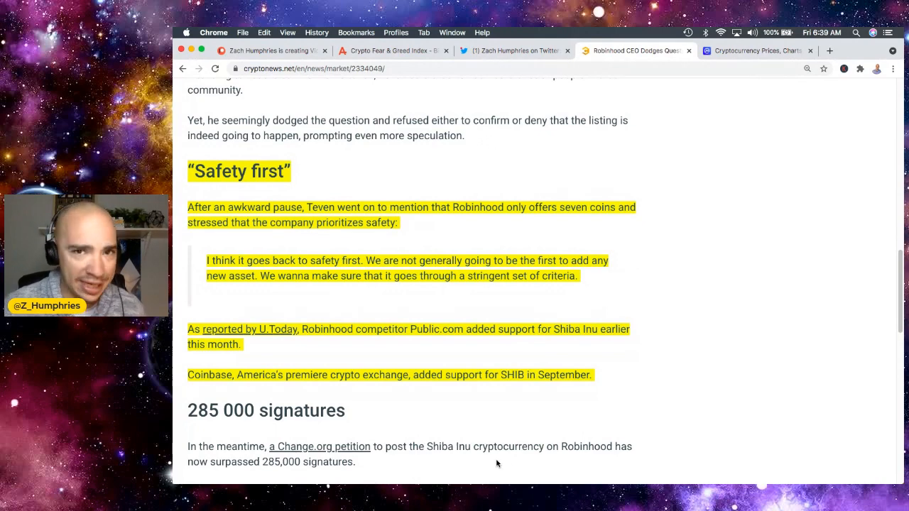
pyautogui.moveTo(580, 418)
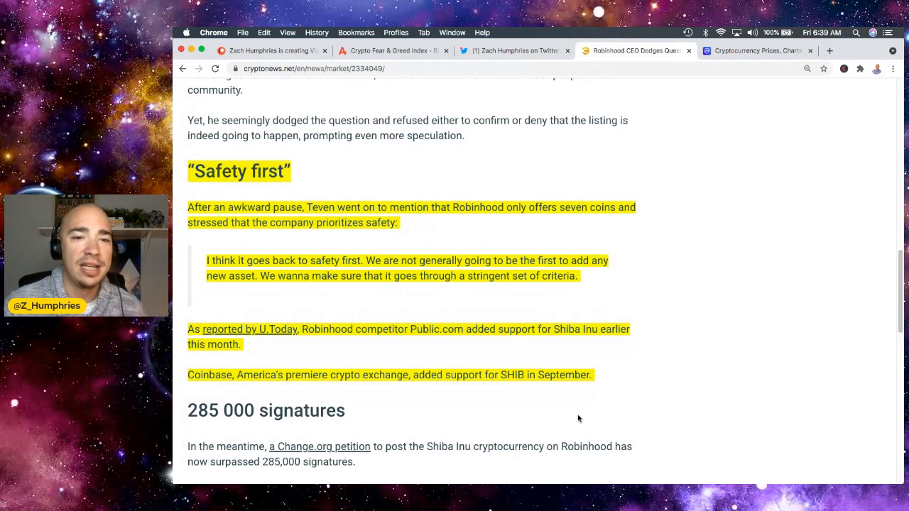
pyautogui.moveTo(700, 338)
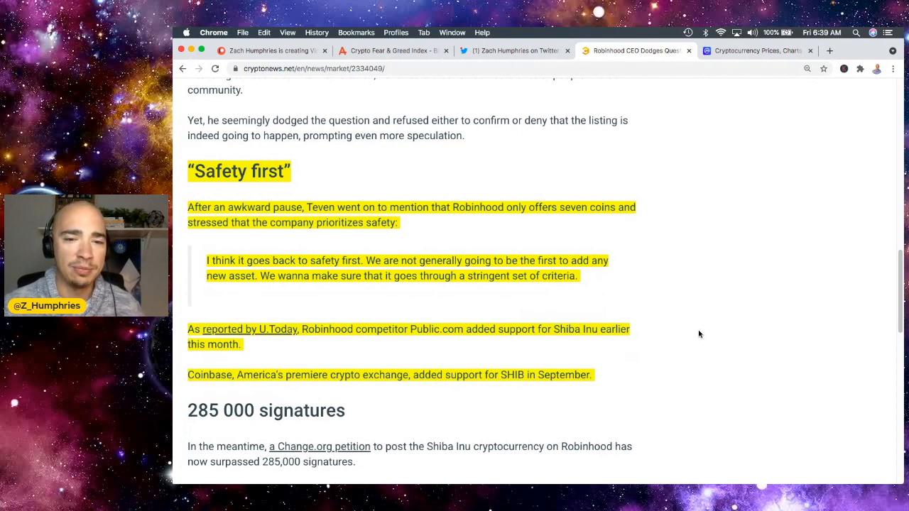
pyautogui.moveTo(696, 340)
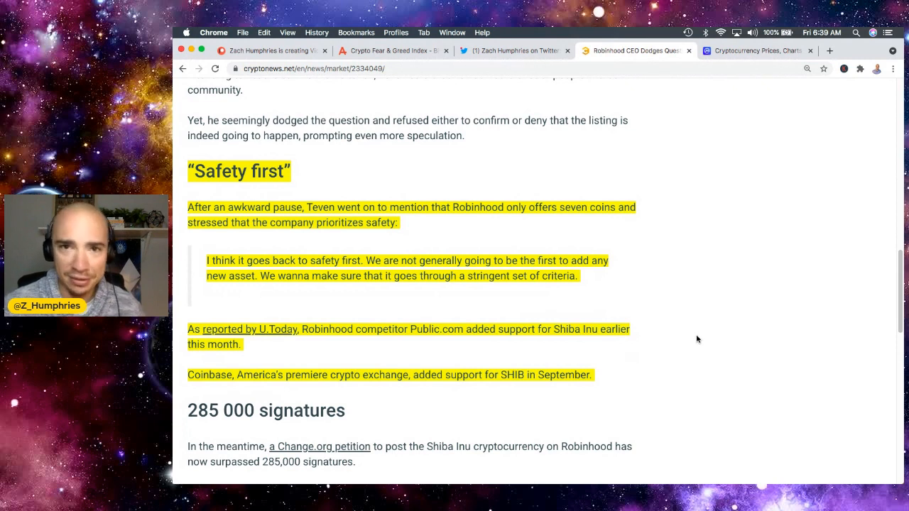
pyautogui.moveTo(694, 339)
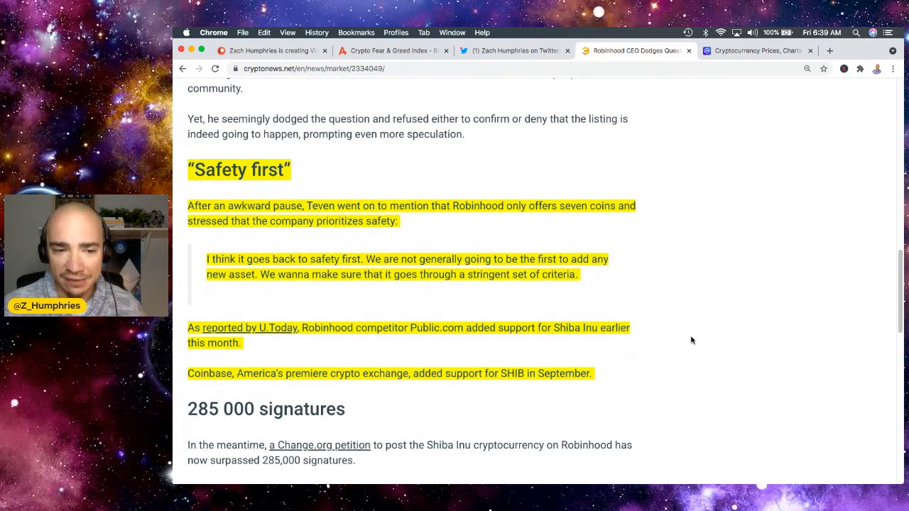
pyautogui.scroll(-3)
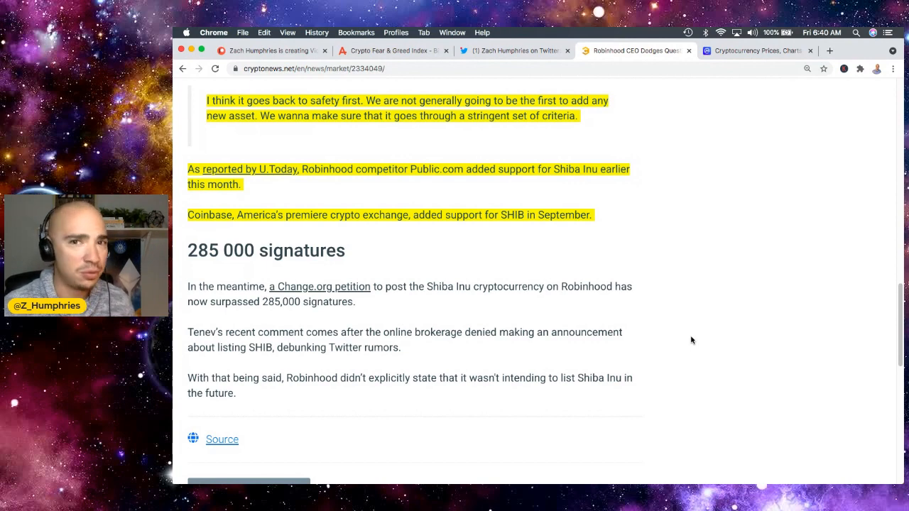
# Step: Return to the article headline, then reread down to Tenev's Mad Money safety-first remarks
pyautogui.scroll(3)
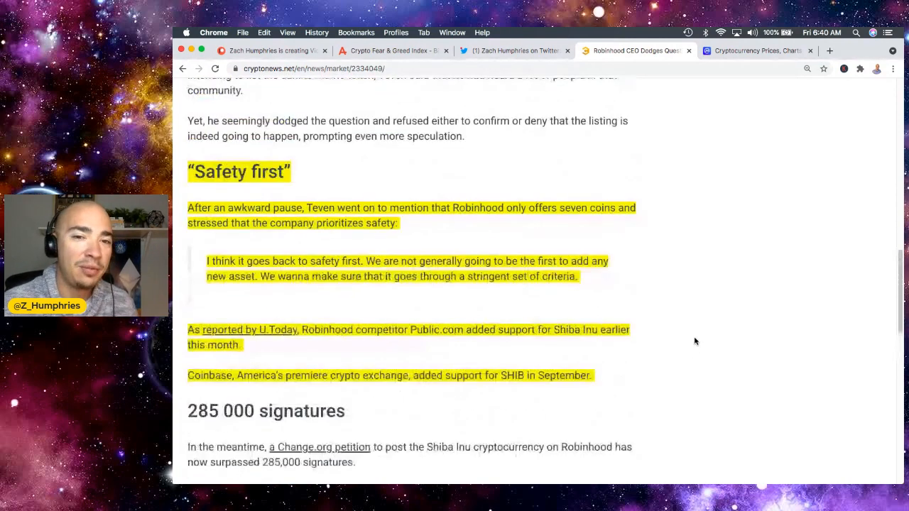
pyautogui.scroll(3)
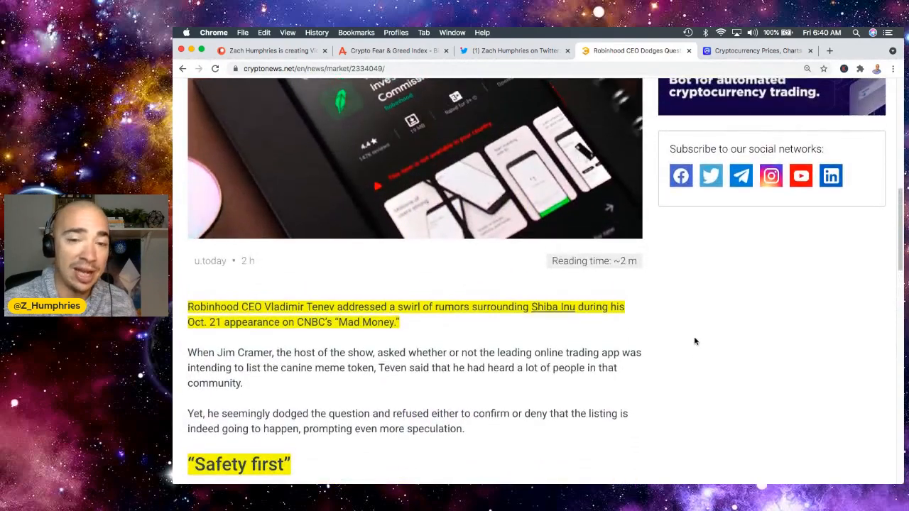
pyautogui.scroll(3)
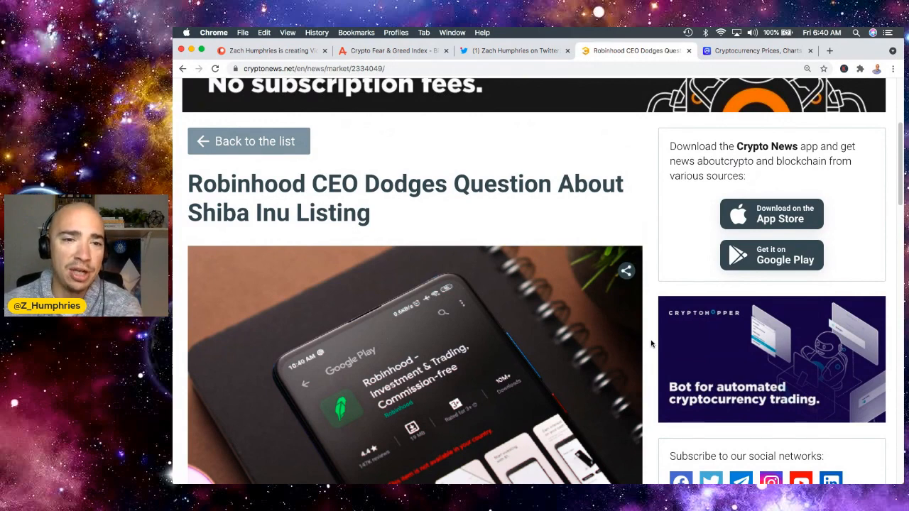
pyautogui.scroll(-3)
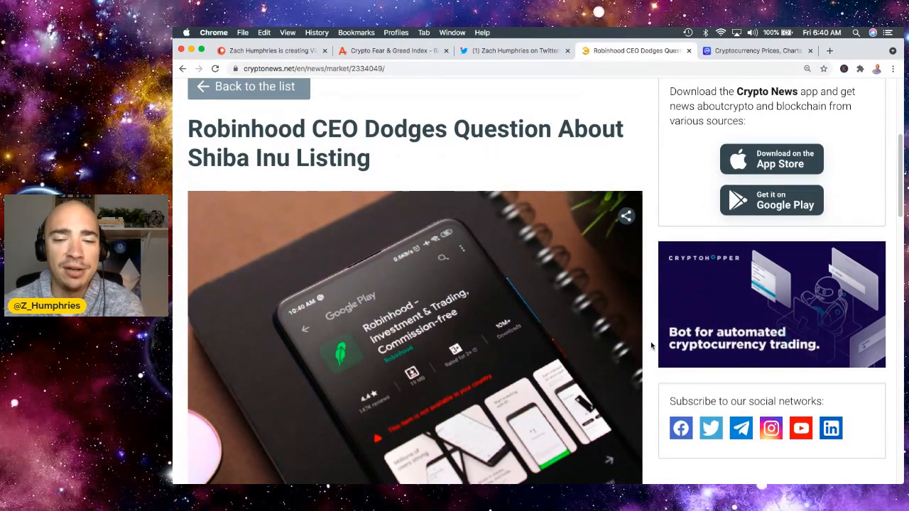
pyautogui.scroll(-3)
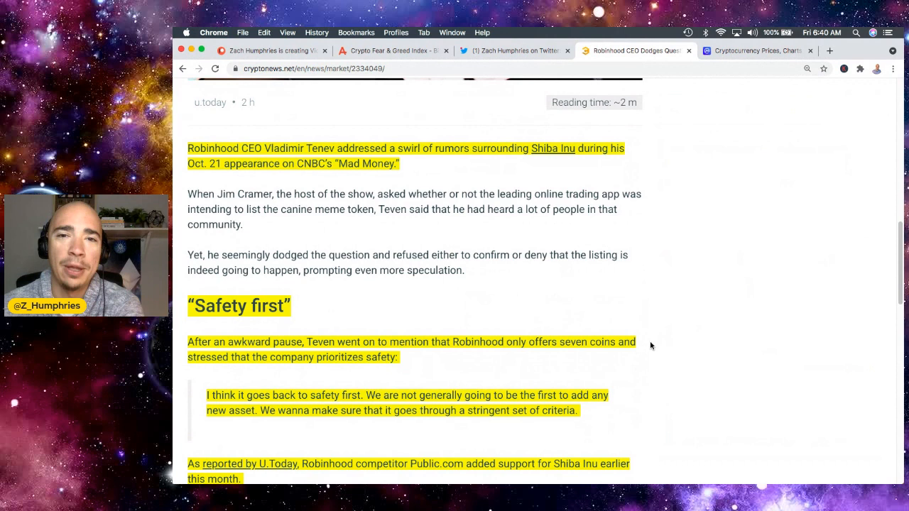
pyautogui.moveTo(707, 320)
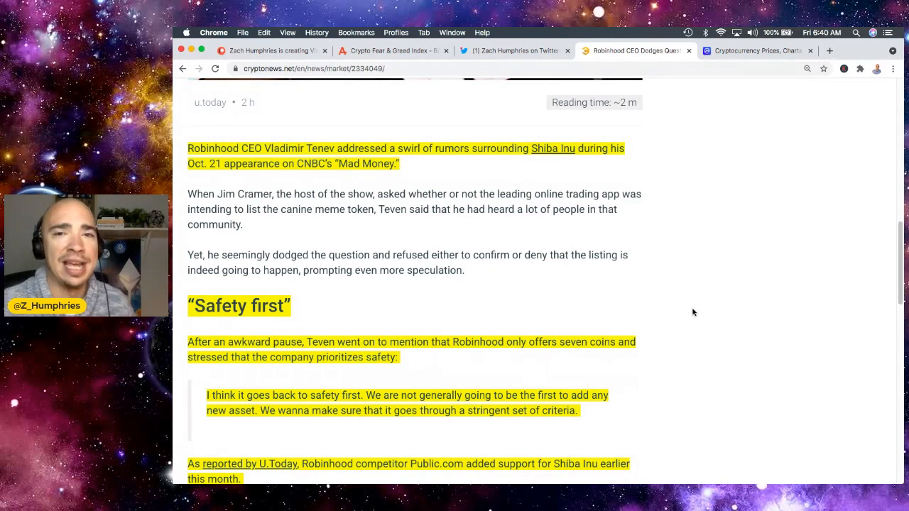
pyautogui.moveTo(600, 225)
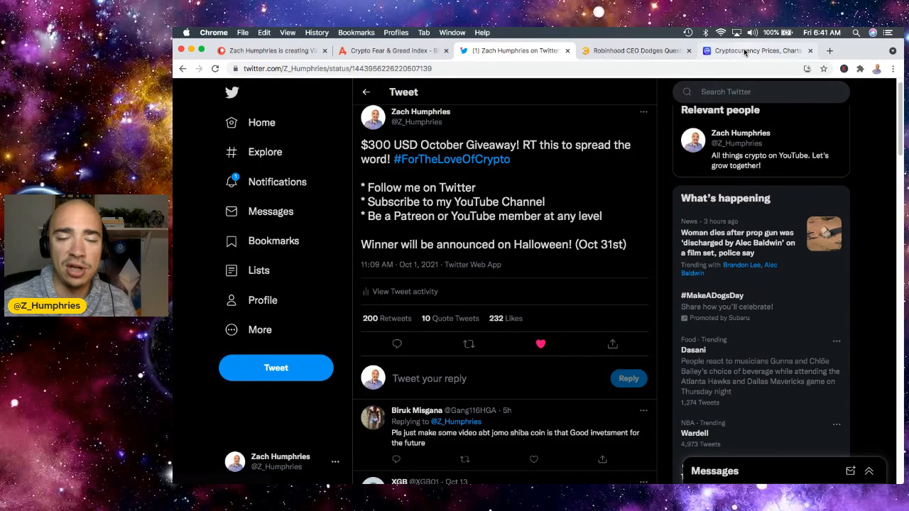
# Step: Locate SHIBA INU at #20 near $0.000028 in the CoinMarketCap rankings and open its coin page
pyautogui.click(756, 51)
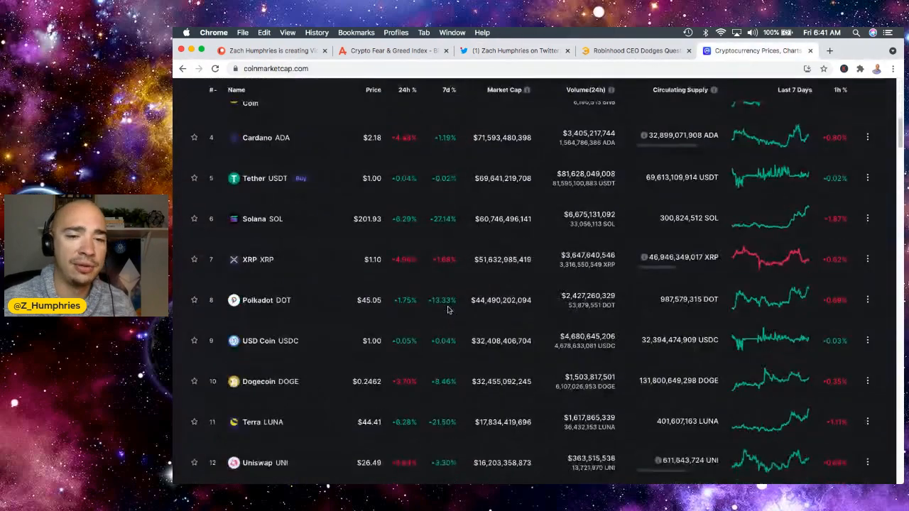
pyautogui.scroll(-3)
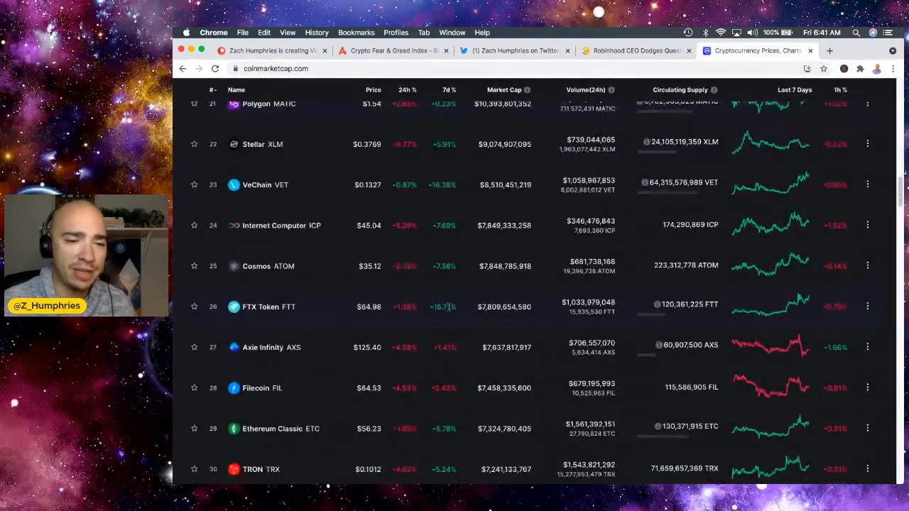
pyautogui.scroll(3)
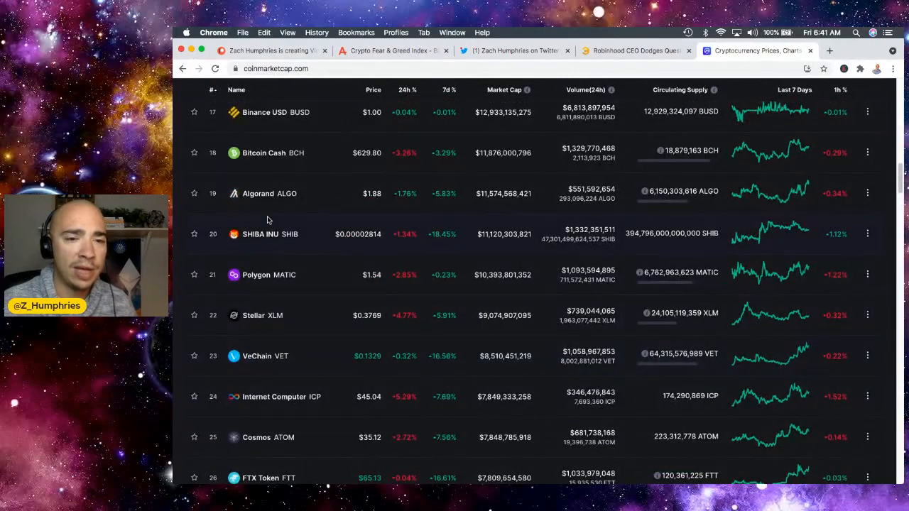
pyautogui.click(260, 233)
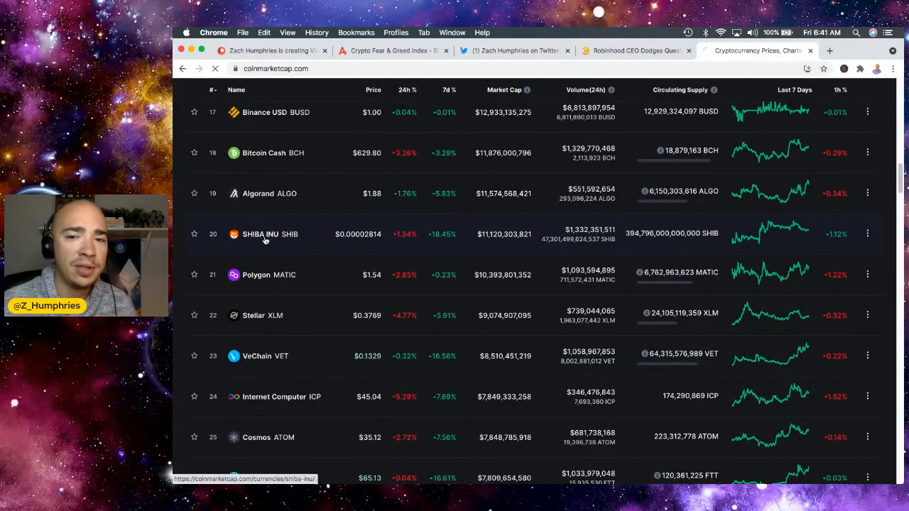
# Step: Show Etherscan's SHIBA INU token overview with 753,629 holders and 4,445,471 transfers
pyautogui.click(261, 235)
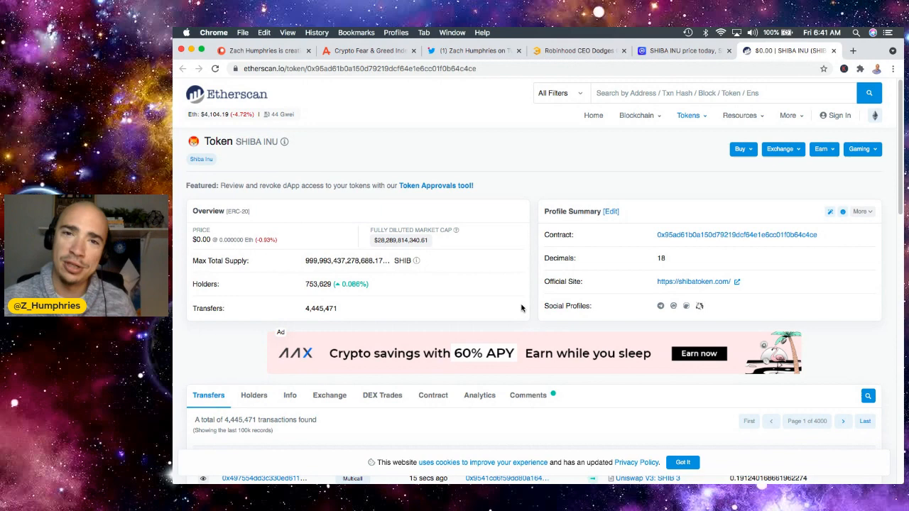
pyautogui.moveTo(503, 198)
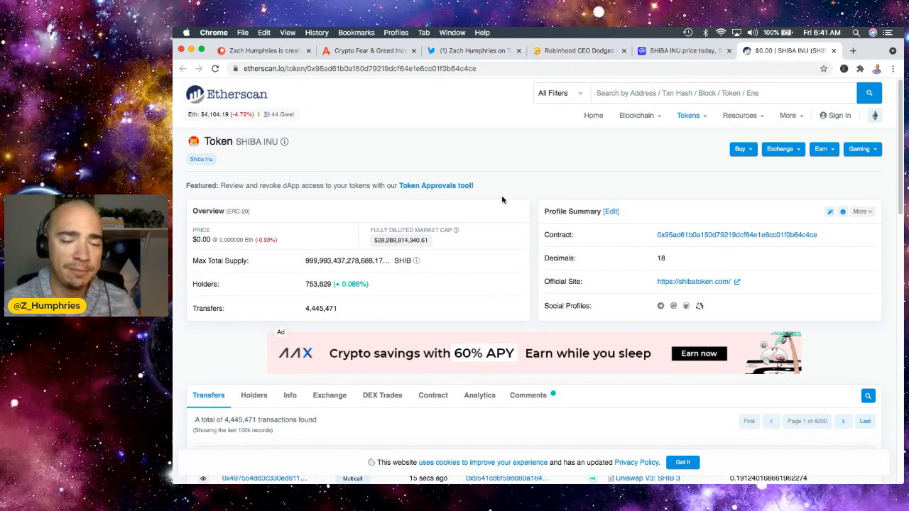
pyautogui.moveTo(263, 51)
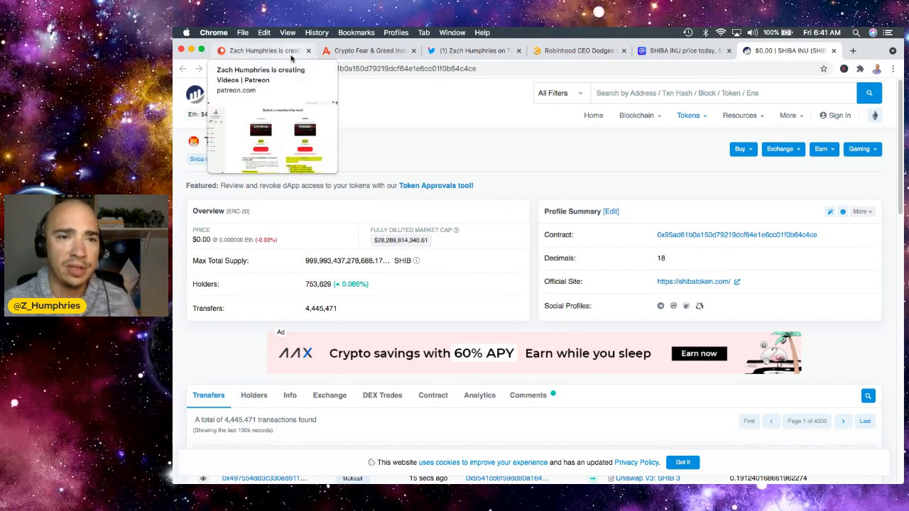
# Step: Return to the Robinhood CEO Shiba Inu article and go back up to its headline
pyautogui.click(263, 51)
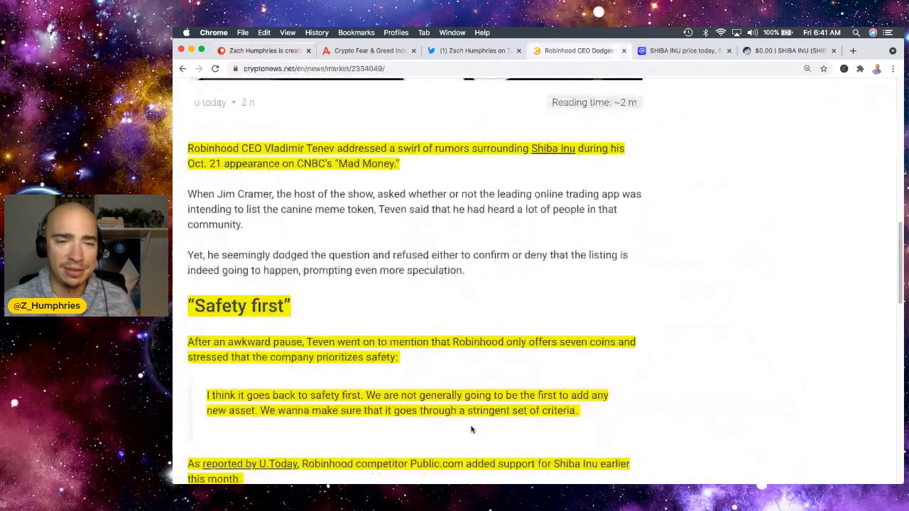
pyautogui.scroll(3)
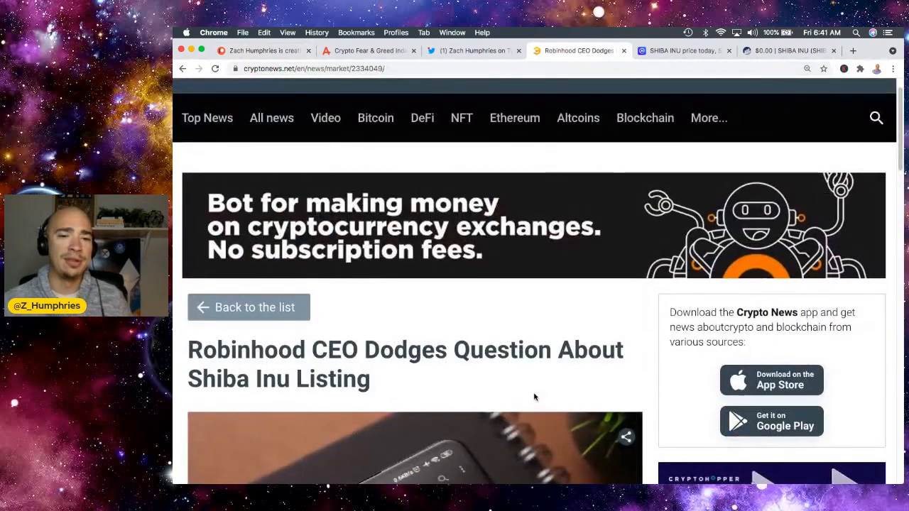